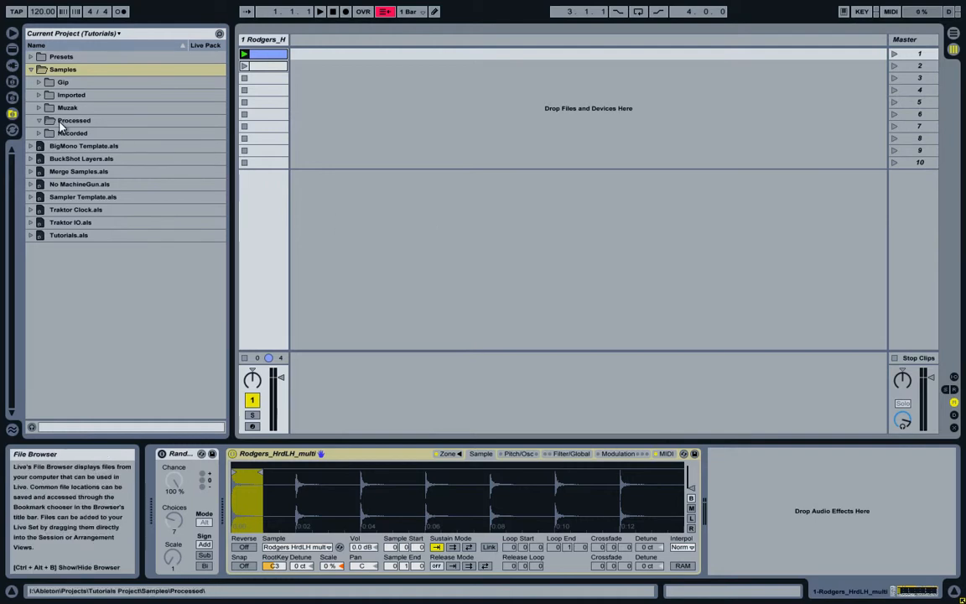
Step: Insert a new empty MIDI track beside the Rodgers sampler track and open the Imported samples folder
{"action": "left_click", "coordinate": [66, 95]}
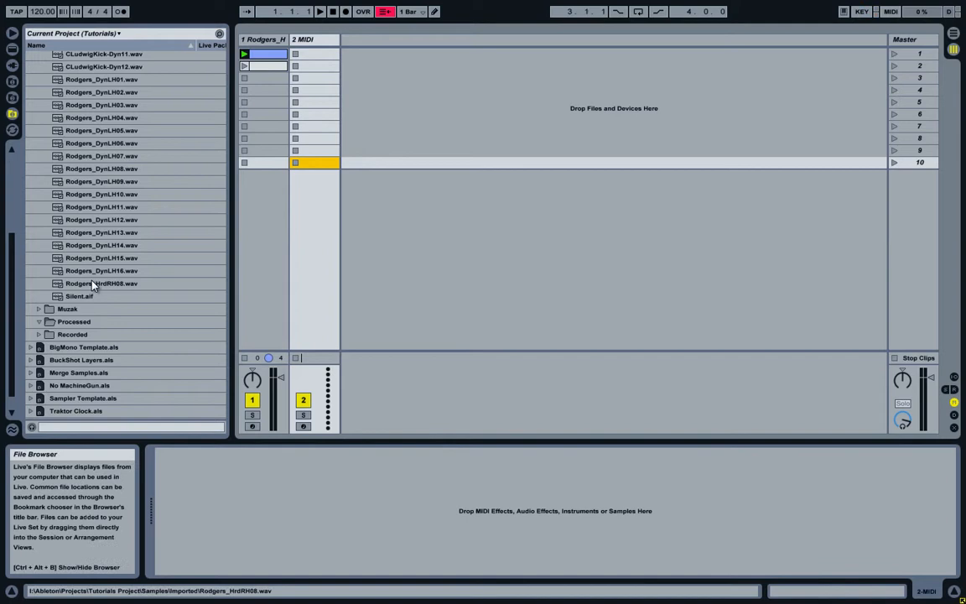
Step: Load Rodgers_HrdRH08.wav onto track 2 as a Simpler instrument
{"action": "left_click", "coordinate": [101, 283]}
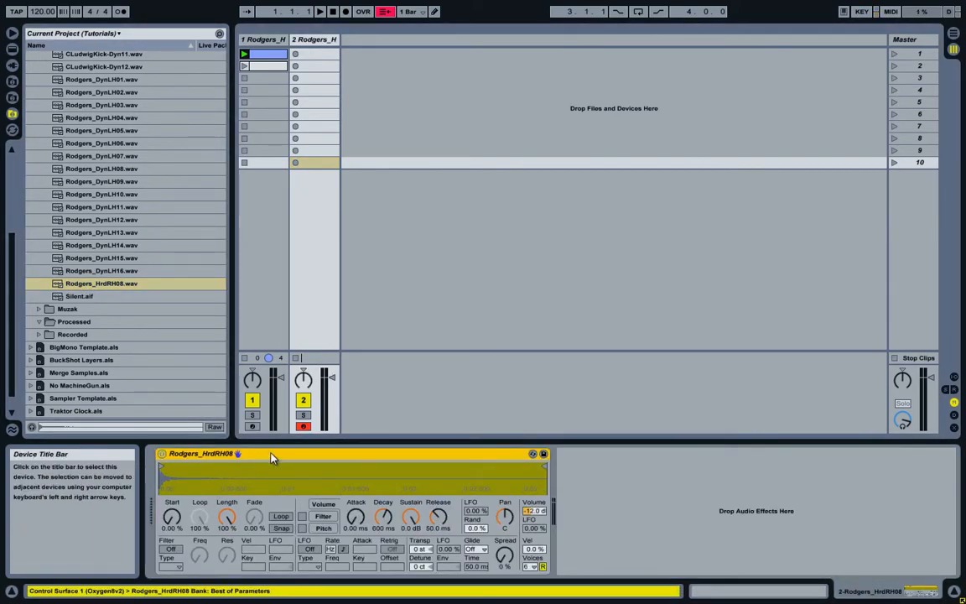
{"action": "mouse_move", "coordinate": [312, 59]}
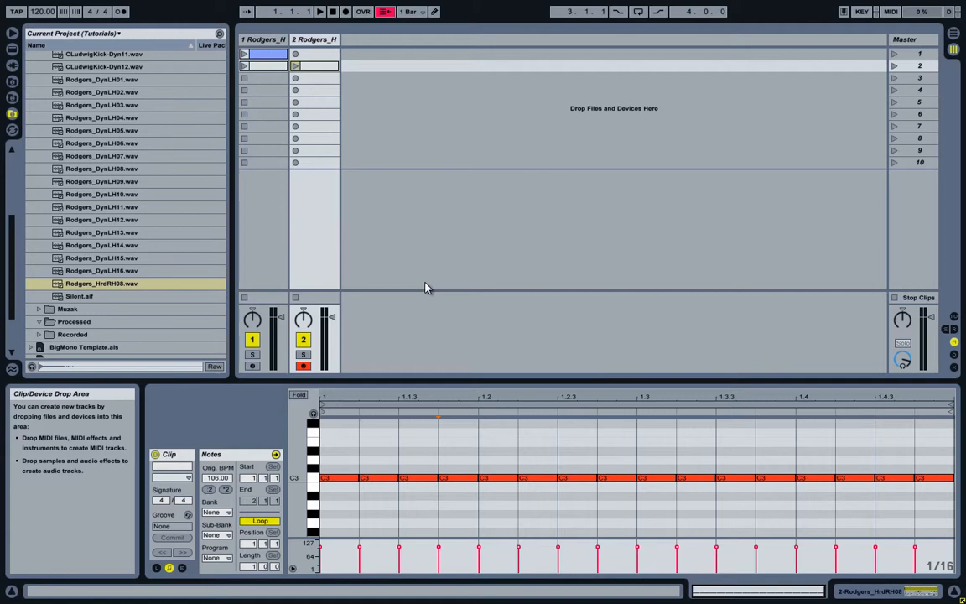
{"action": "mouse_move", "coordinate": [426, 267]}
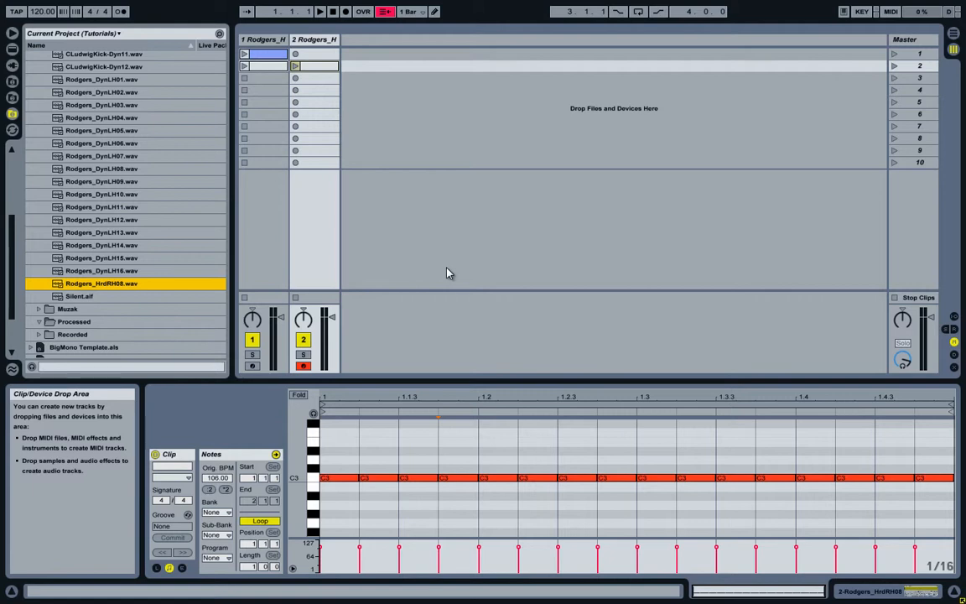
{"action": "mouse_move", "coordinate": [511, 528]}
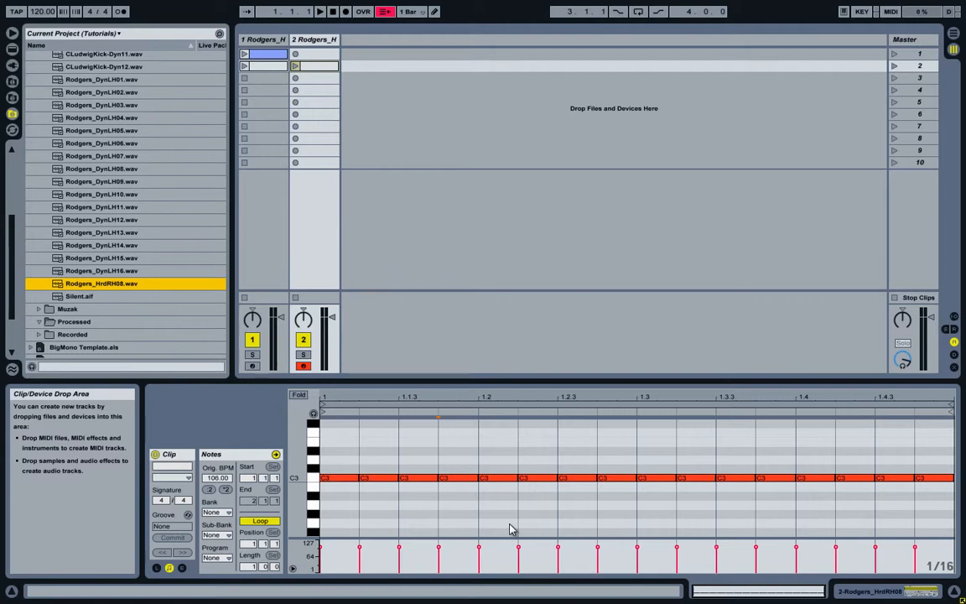
{"action": "mouse_move", "coordinate": [460, 280]}
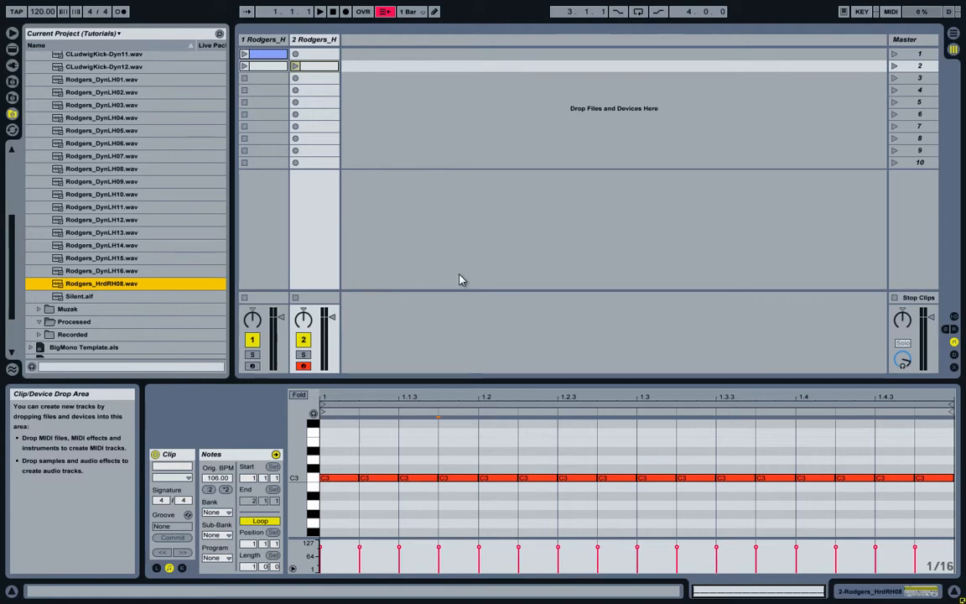
{"action": "mouse_move", "coordinate": [444, 235]}
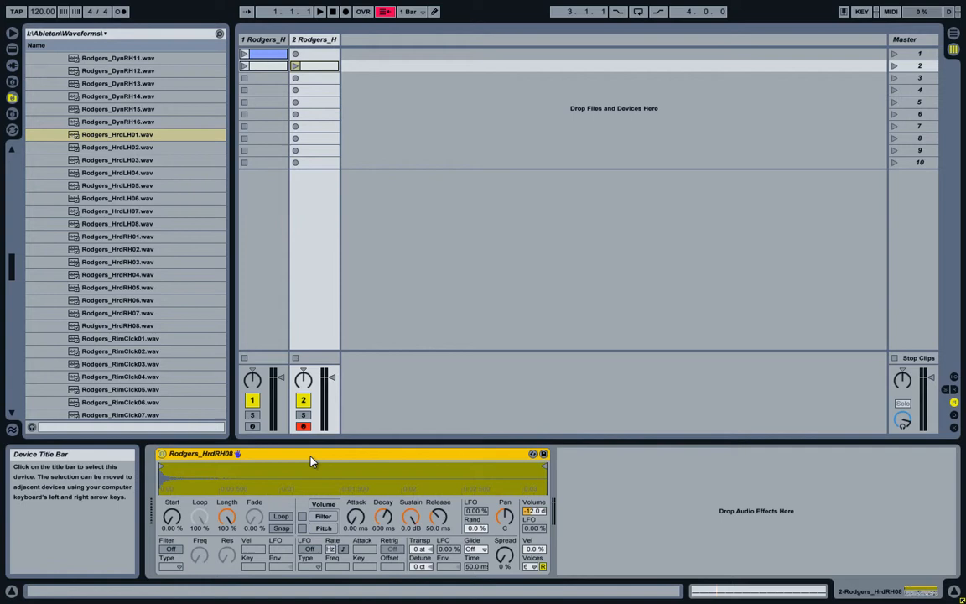
Step: Convert the Simpler to a Sampler and add the eight HrdLH01–08 snare samples as zones
{"action": "right_click", "coordinate": [312, 461]}
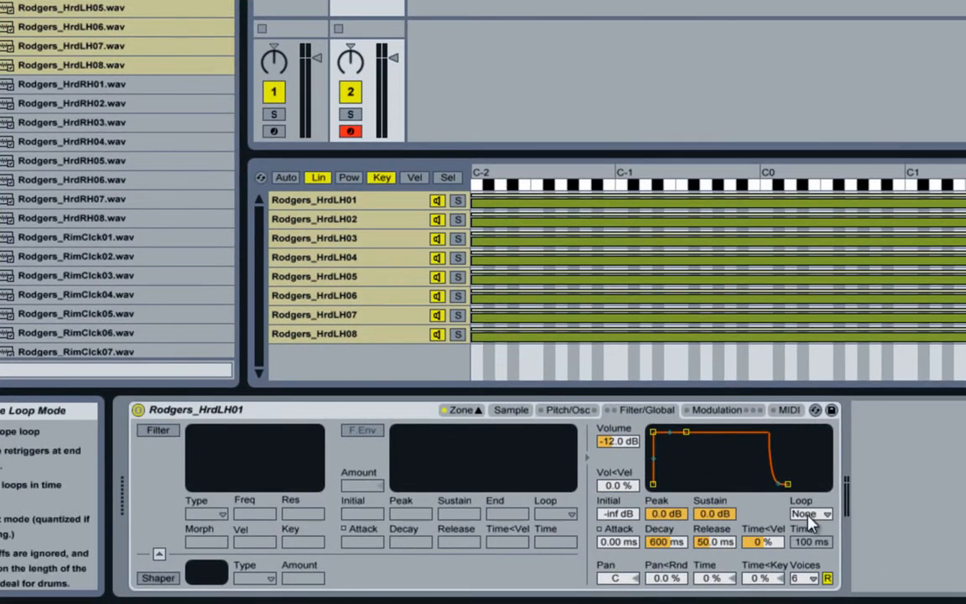
Step: Set Loop to Trigger, Decay 1.00 s, Release 100 ms, Vol<Vel 60% and 4 voices
{"action": "left_click", "coordinate": [816, 512]}
{"action": "type", "text": "100"}
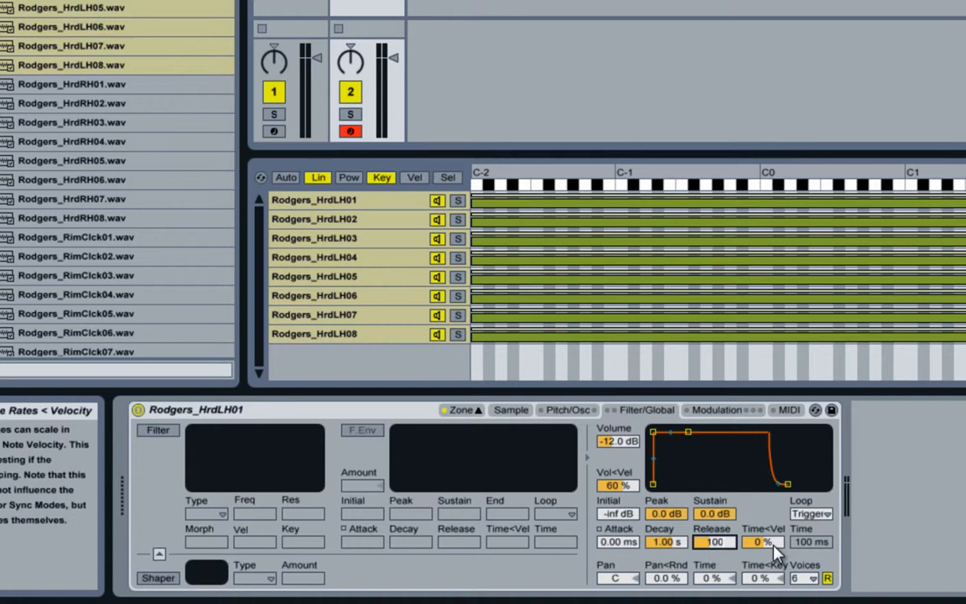
{"action": "left_click", "coordinate": [815, 576]}
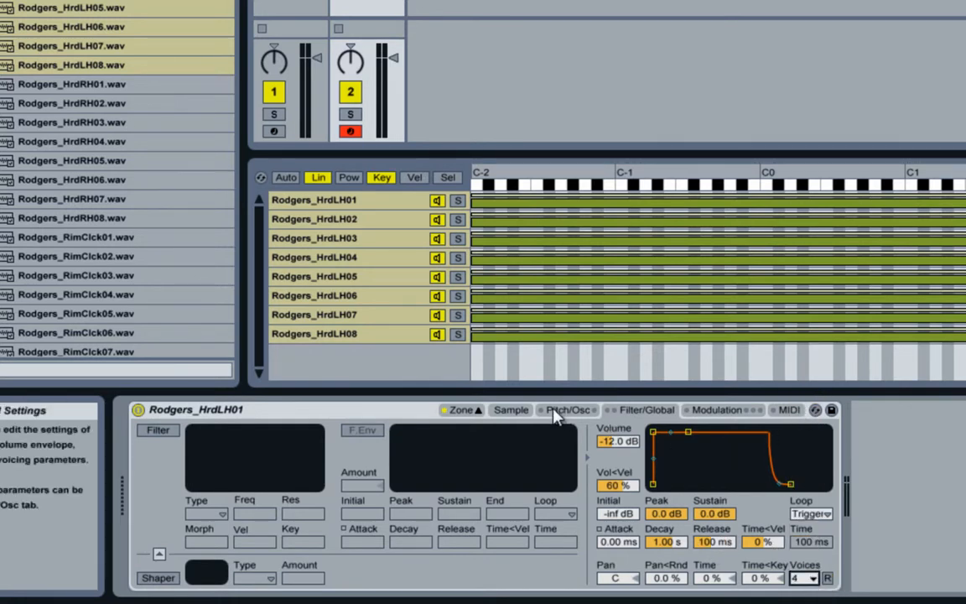
{"action": "left_click", "coordinate": [511, 410]}
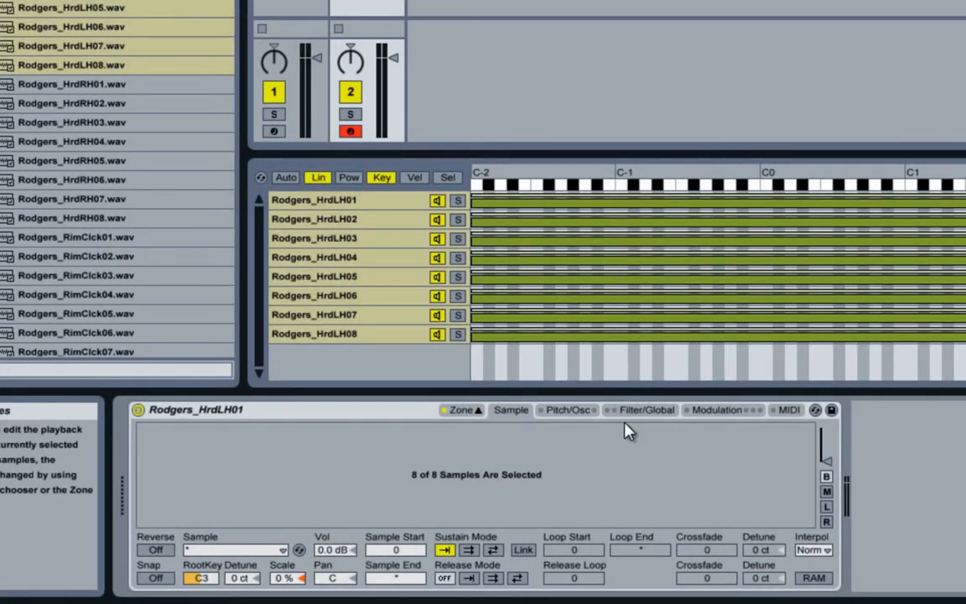
Step: Route velocity destination A to Pitch with an amount of 1.24
{"action": "left_click", "coordinate": [787, 410]}
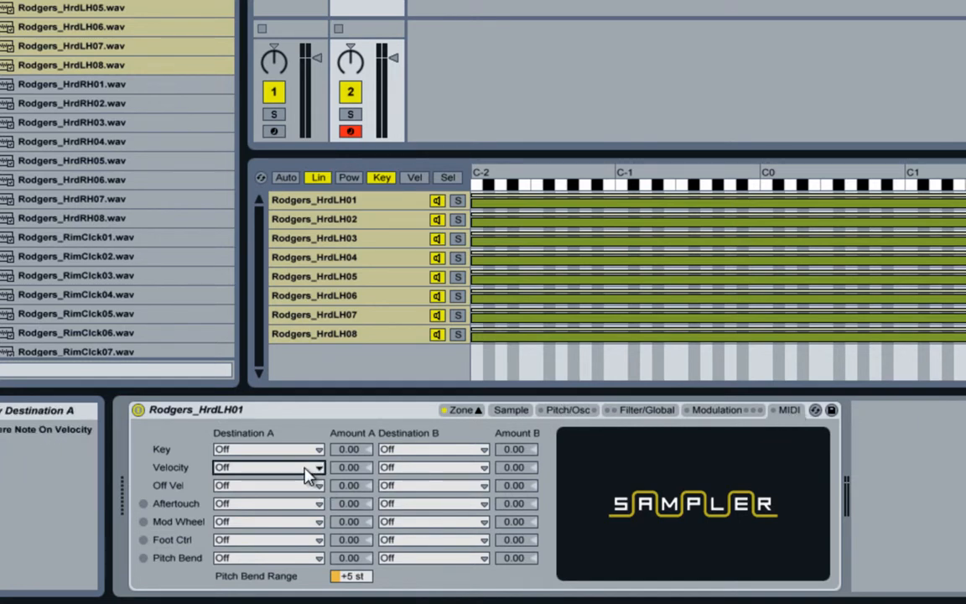
{"action": "left_click", "coordinate": [267, 468]}
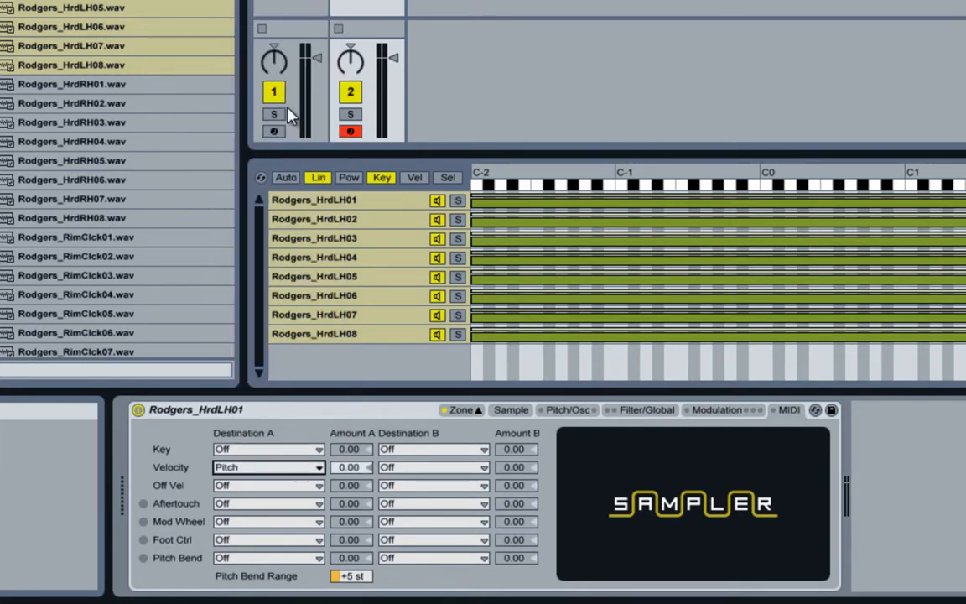
{"action": "left_click_drag", "start_coordinate": [348, 467], "coordinate": [357, 453]}
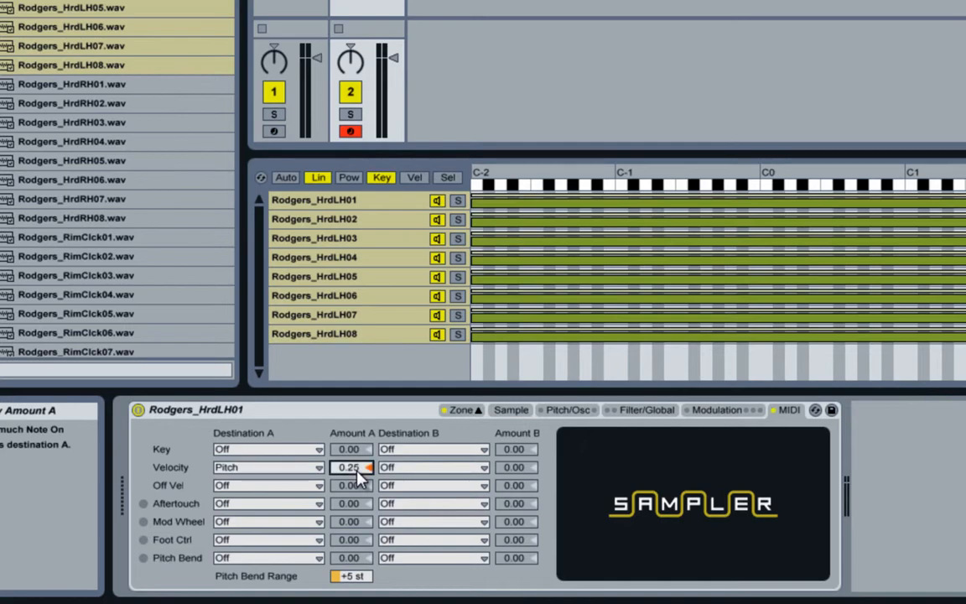
{"action": "left_click_drag", "start_coordinate": [351, 467], "coordinate": [372, 464]}
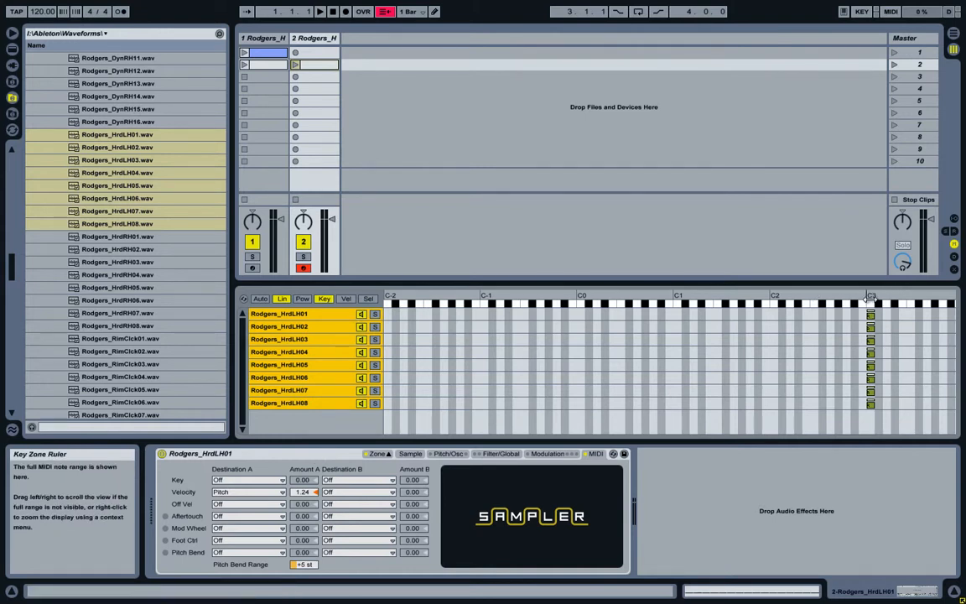
Step: Stagger the HrdLH sample key zones one semitone apart, ascending from C3
{"action": "left_click", "coordinate": [280, 326]}
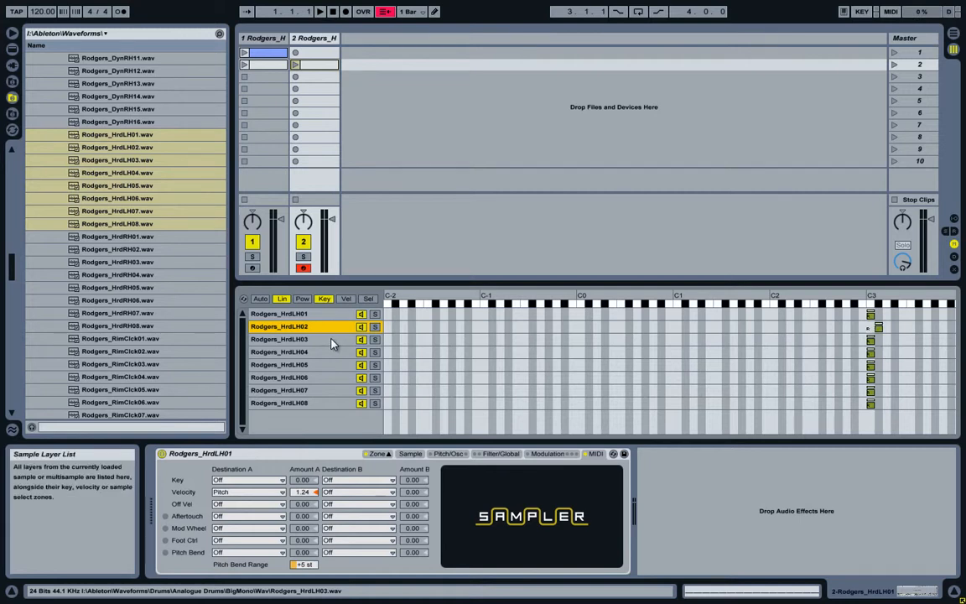
{"action": "left_click", "coordinate": [294, 352]}
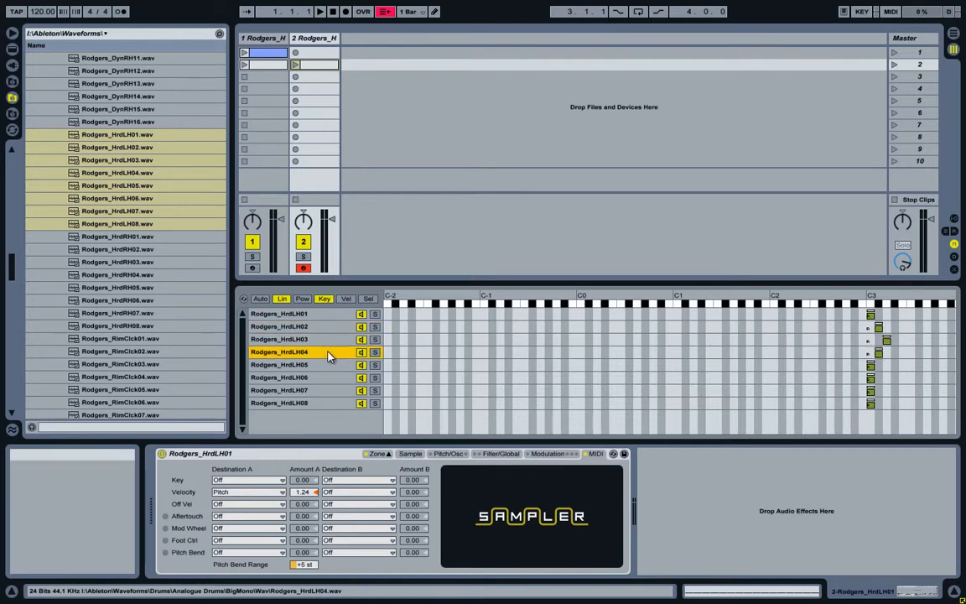
{"action": "left_click", "coordinate": [302, 365]}
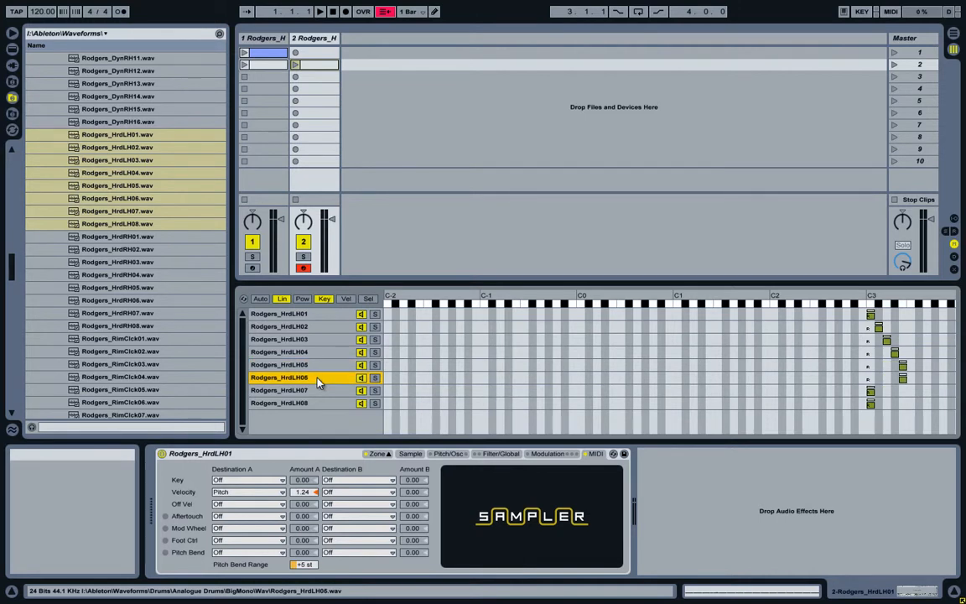
{"action": "left_click", "coordinate": [297, 390]}
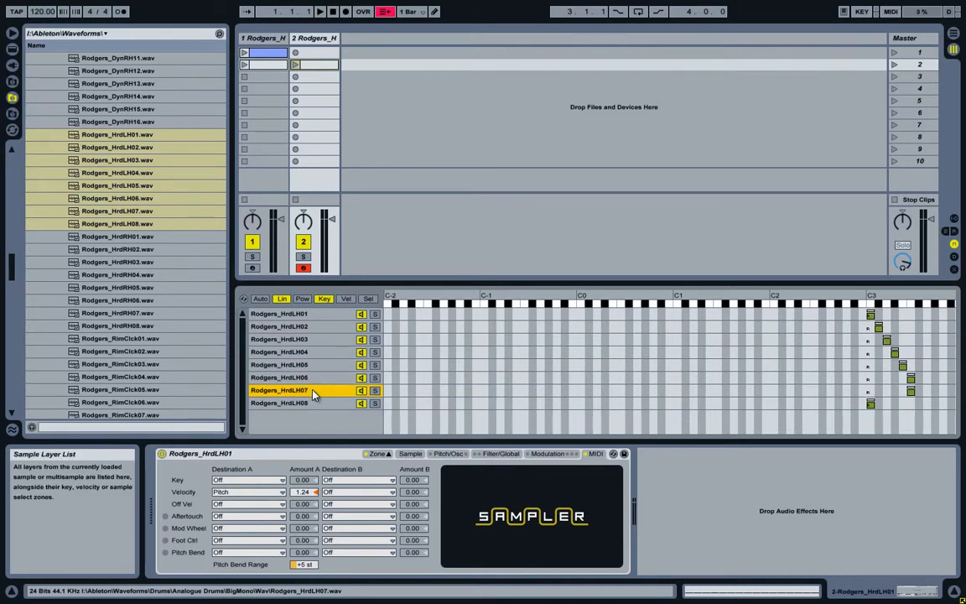
{"action": "left_click", "coordinate": [294, 403]}
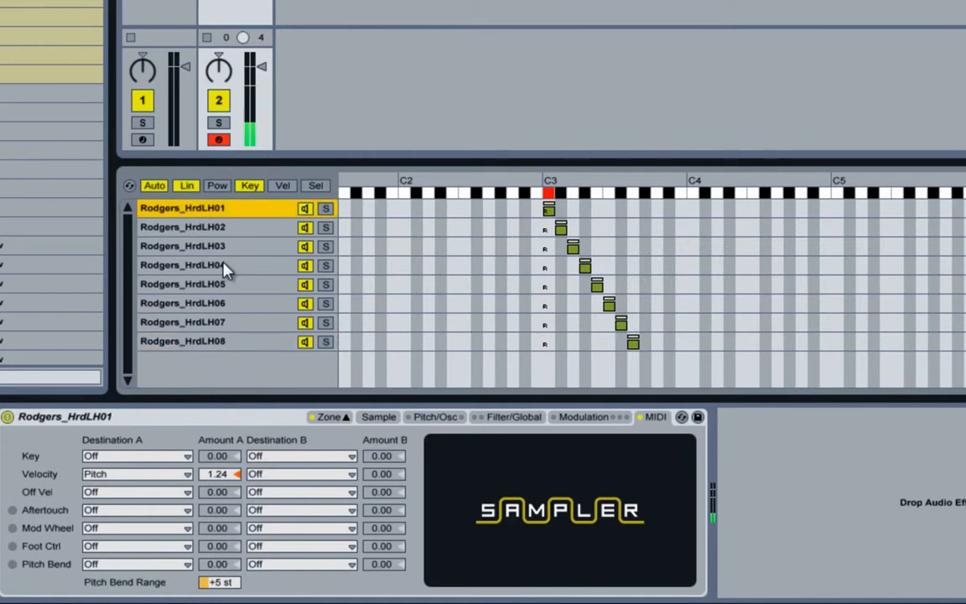
{"action": "left_click", "coordinate": [202, 283]}
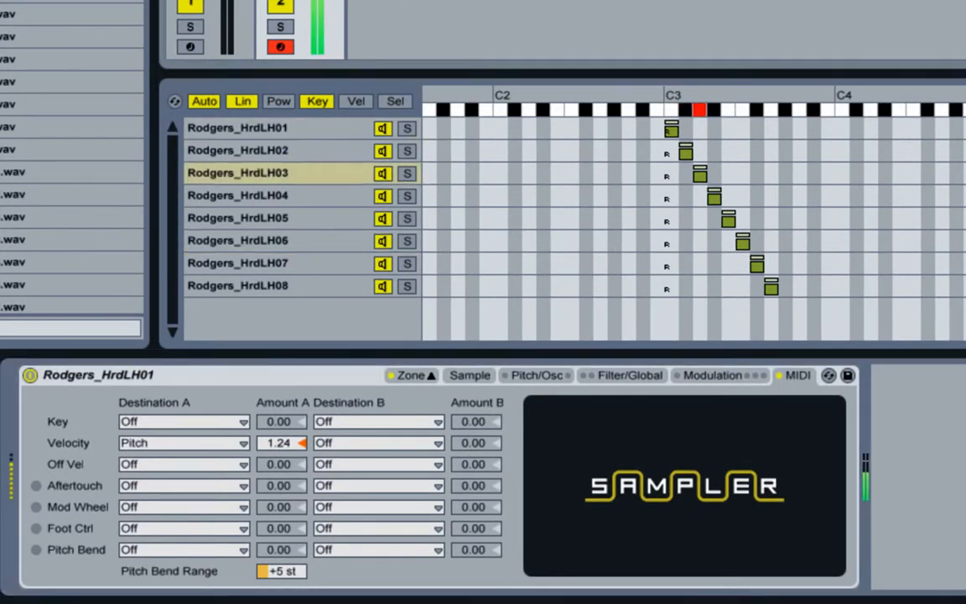
{"action": "left_click", "coordinate": [238, 195]}
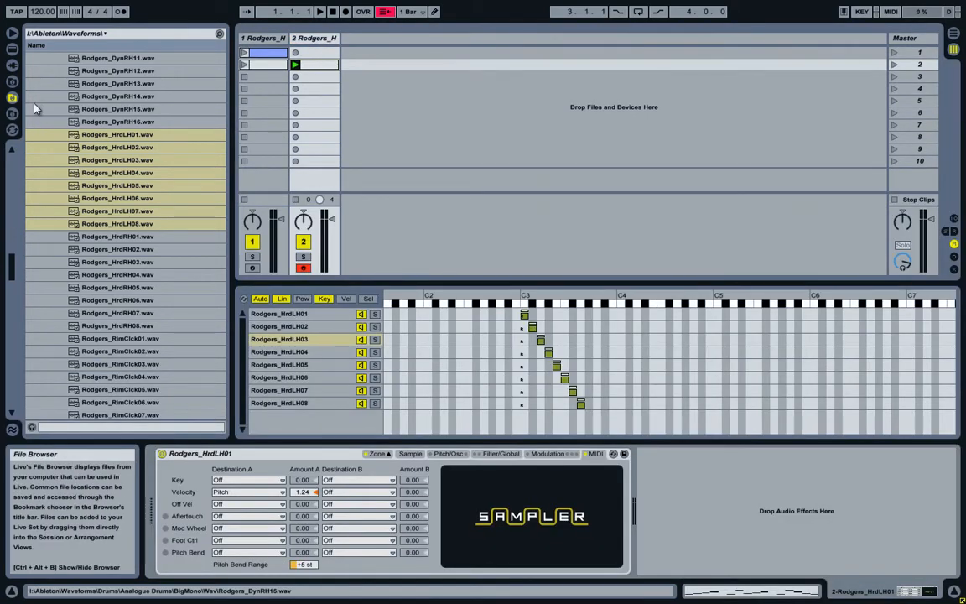
Step: Add the Random MIDI effect from the built-in MIDI Effects before the Sampler
{"action": "left_click", "coordinate": [10, 94]}
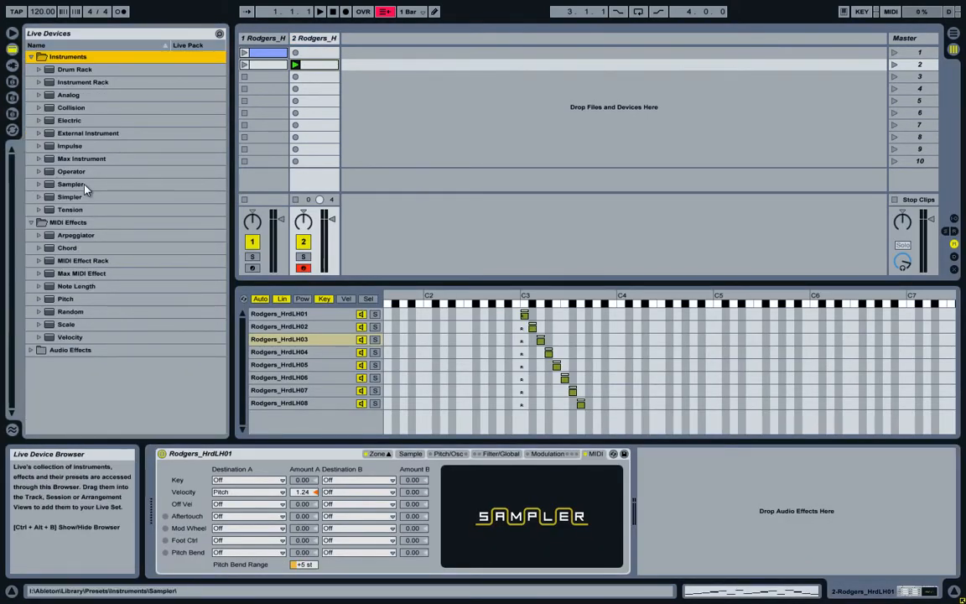
{"action": "left_click", "coordinate": [69, 311]}
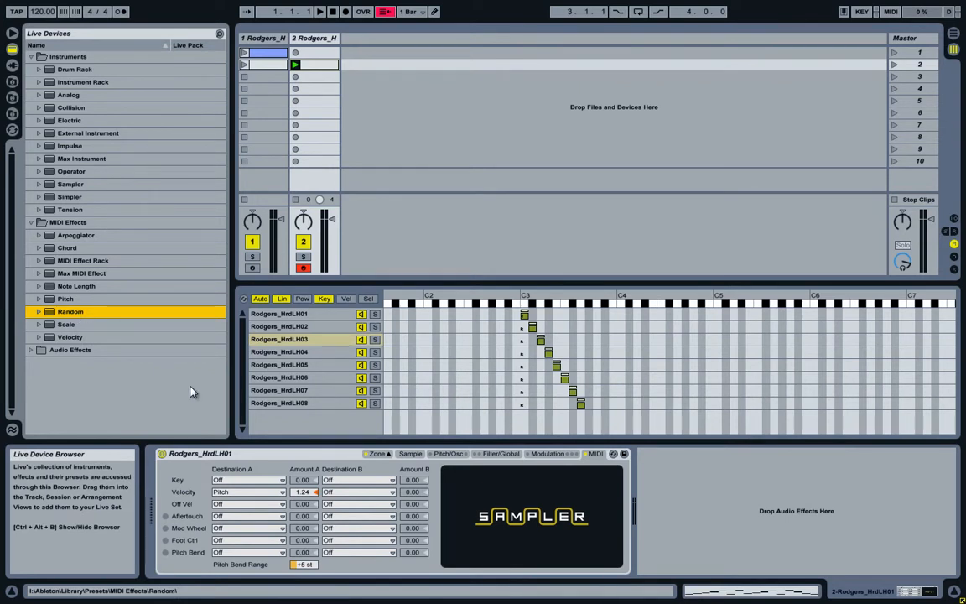
{"action": "left_click", "coordinate": [69, 222]}
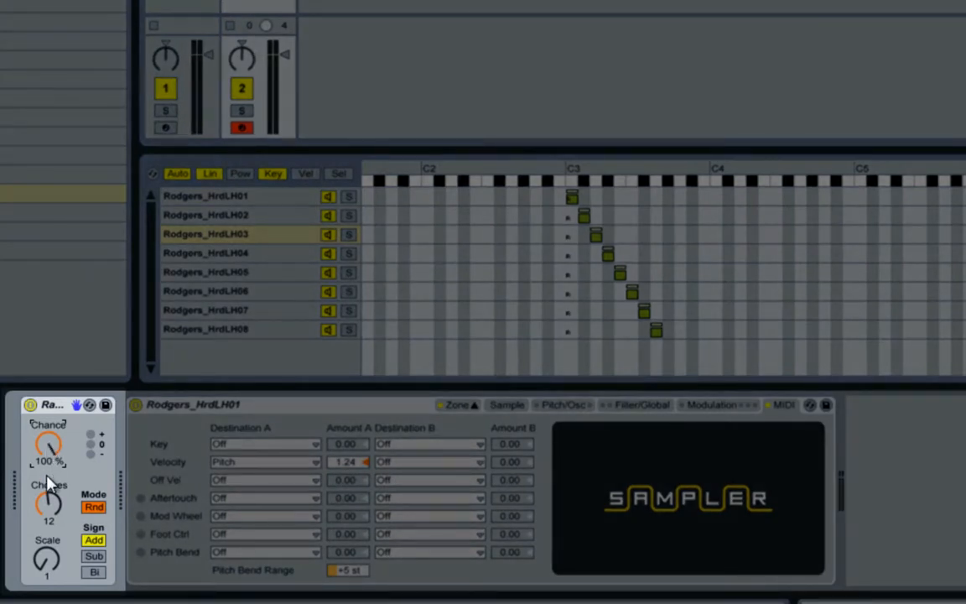
Step: Lower the Random effect's Choices to 8 and switch Mode from Rnd to Alt
{"action": "left_click_drag", "start_coordinate": [48, 503], "coordinate": [48, 524]}
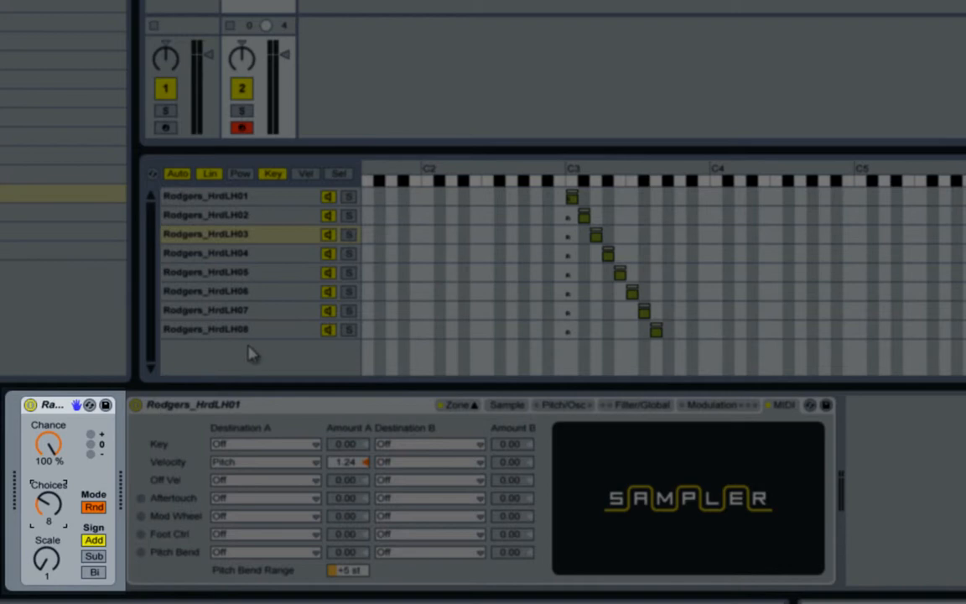
{"action": "left_click", "coordinate": [206, 234]}
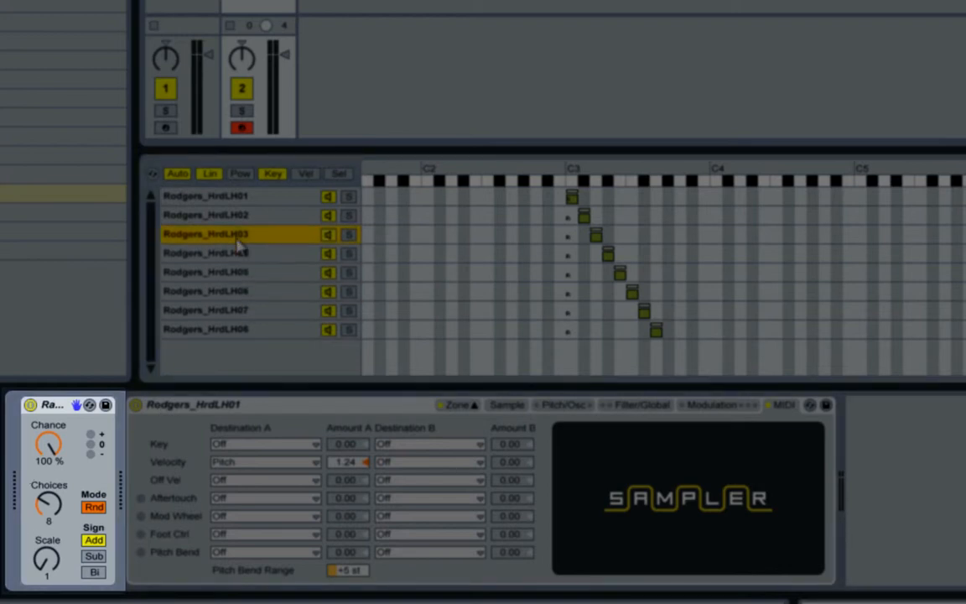
{"action": "left_click", "coordinate": [205, 195]}
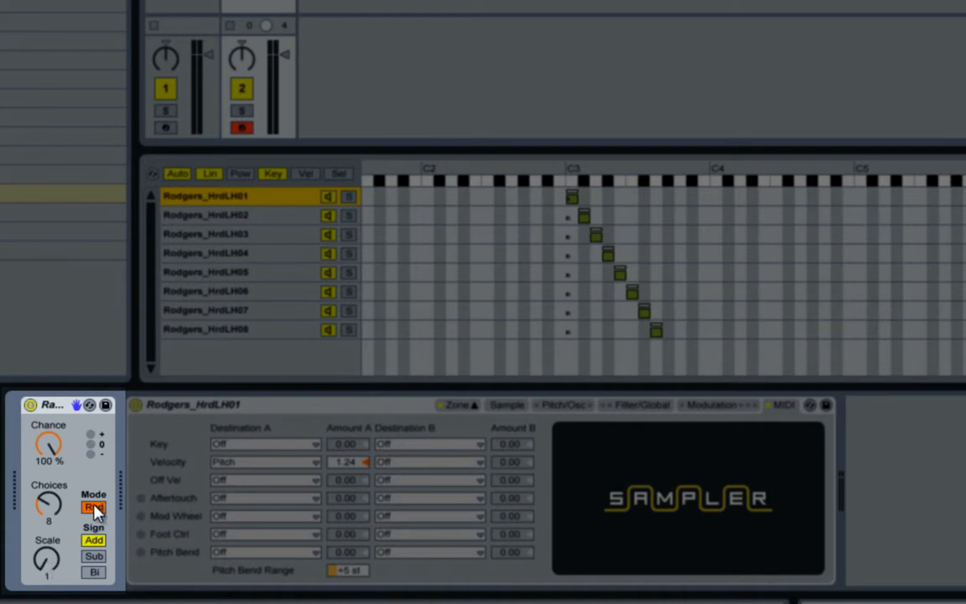
{"action": "left_click", "coordinate": [94, 507]}
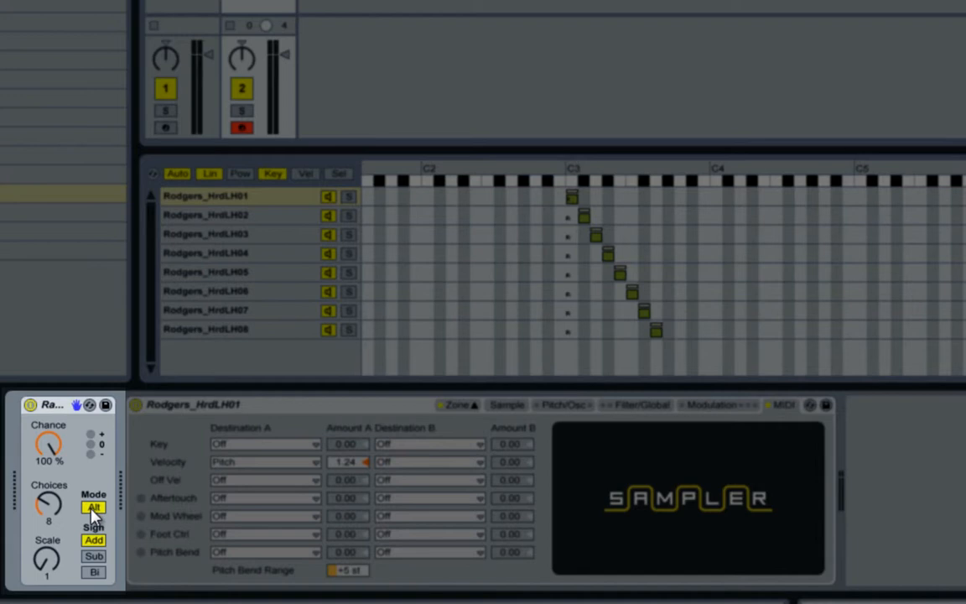
{"action": "mouse_move", "coordinate": [326, 355]}
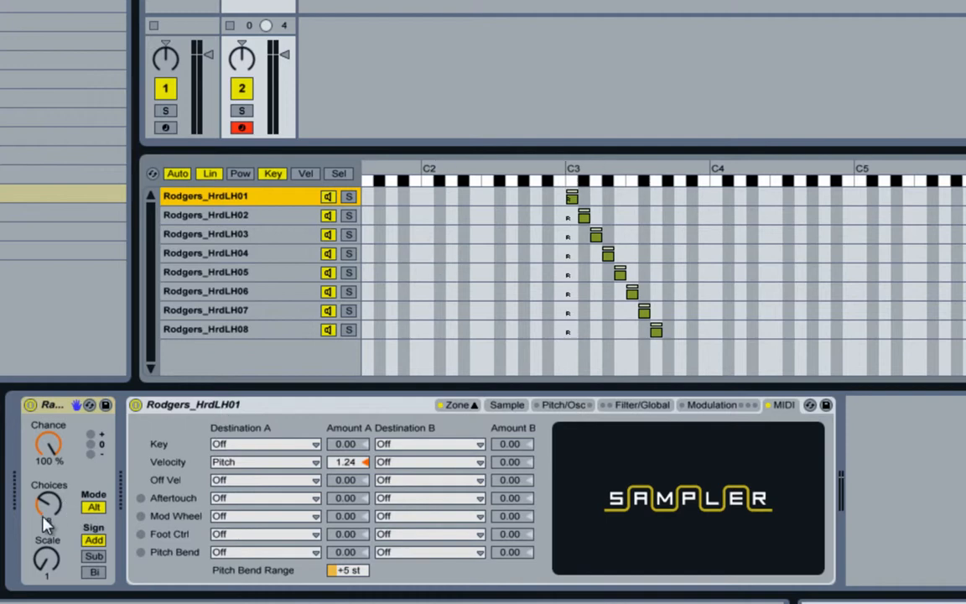
{"action": "mouse_move", "coordinate": [52, 509]}
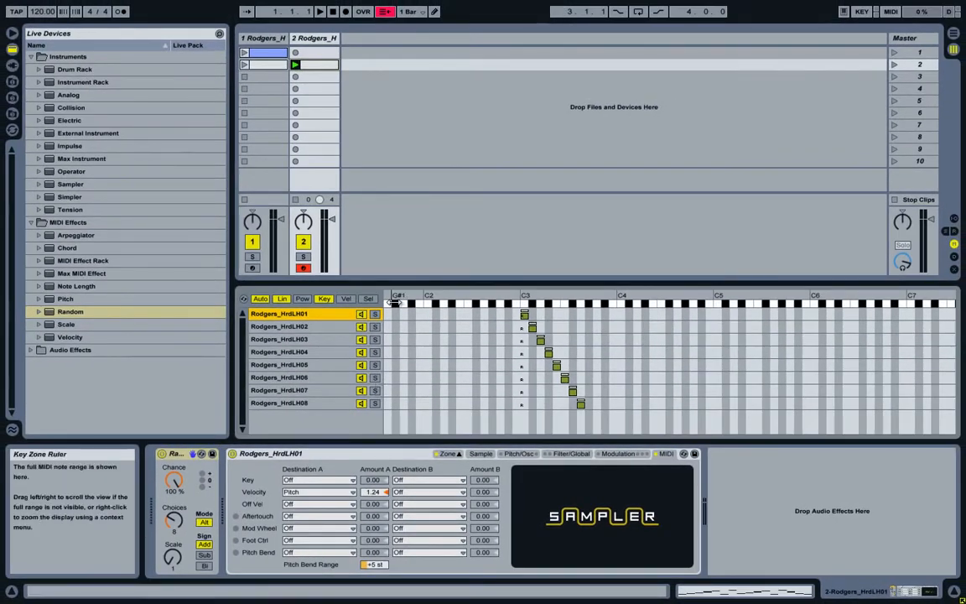
Step: Move all sixteen notes in track 2's clip to C3 and deselect them
{"action": "left_click", "coordinate": [314, 66]}
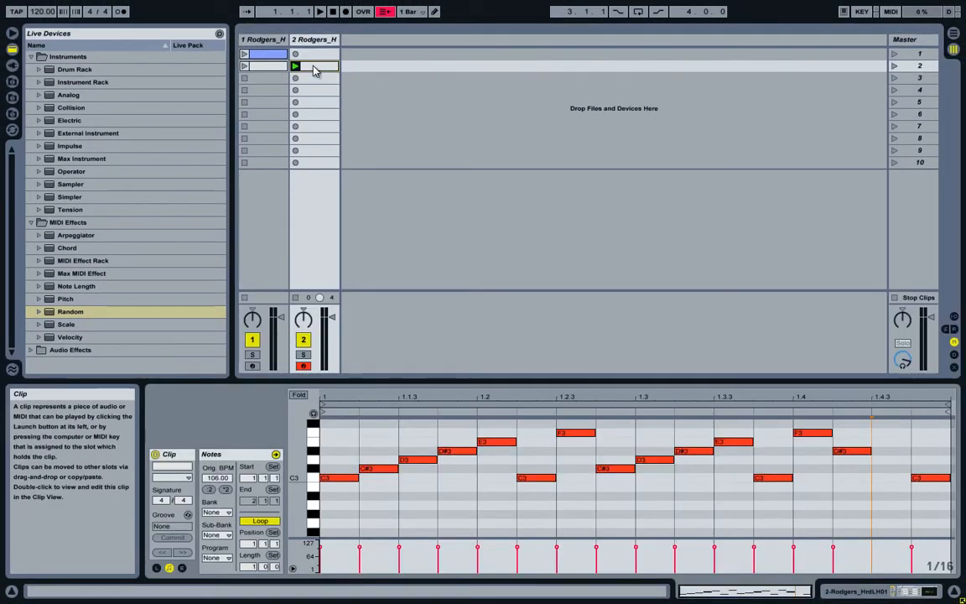
{"action": "left_click", "coordinate": [314, 66]}
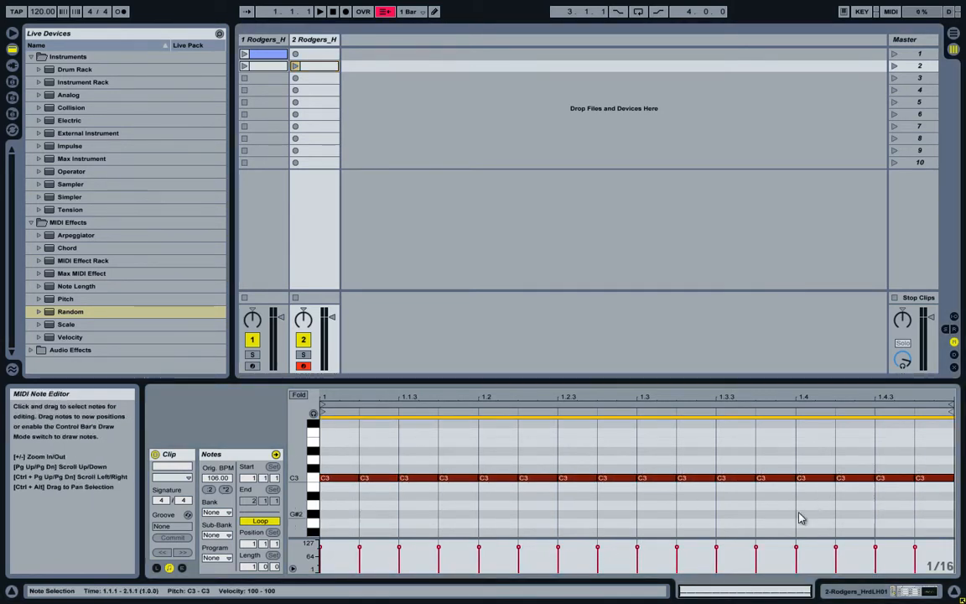
{"action": "left_click", "coordinate": [315, 65]}
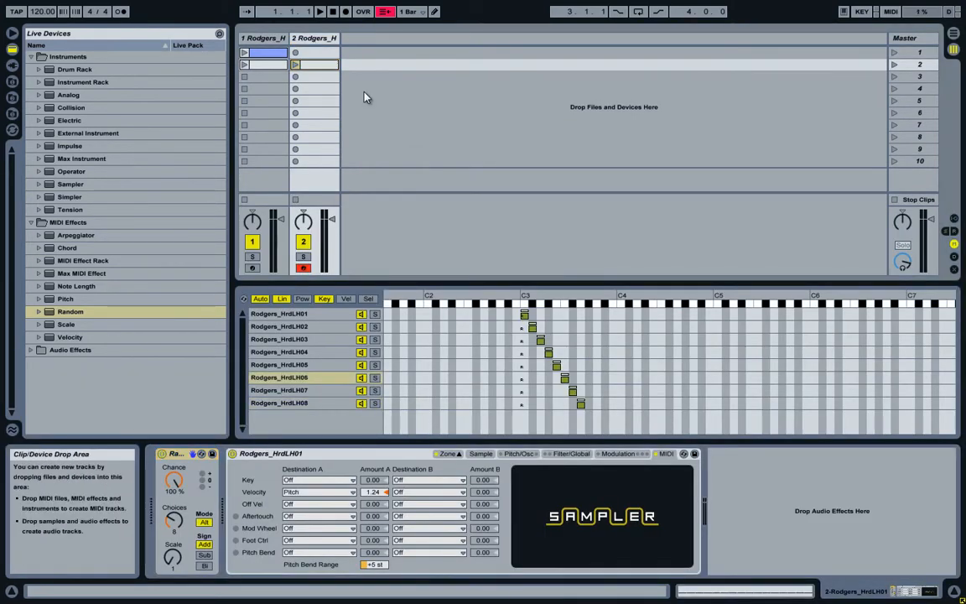
{"action": "mouse_move", "coordinate": [176, 466]}
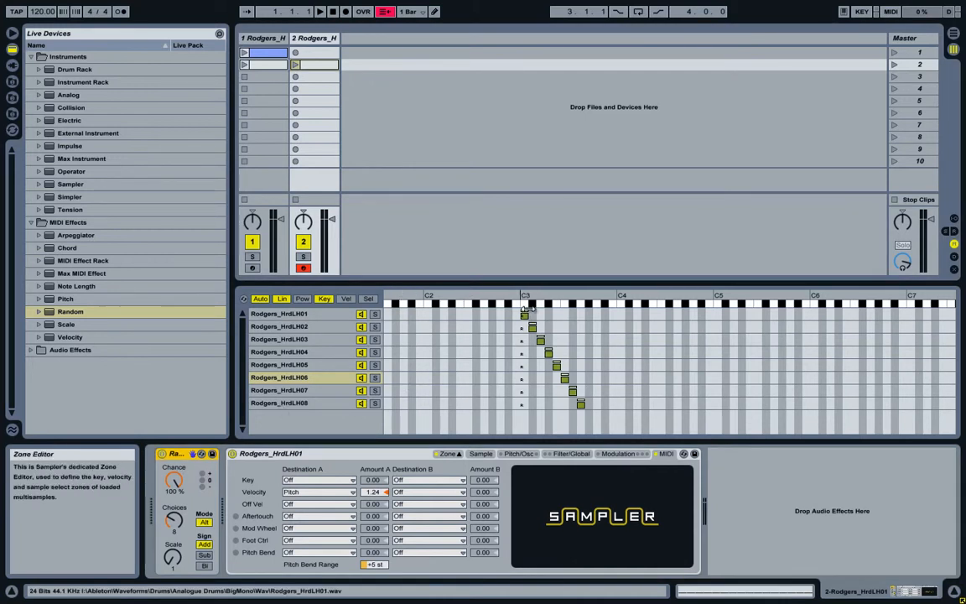
{"action": "mouse_move", "coordinate": [593, 303]}
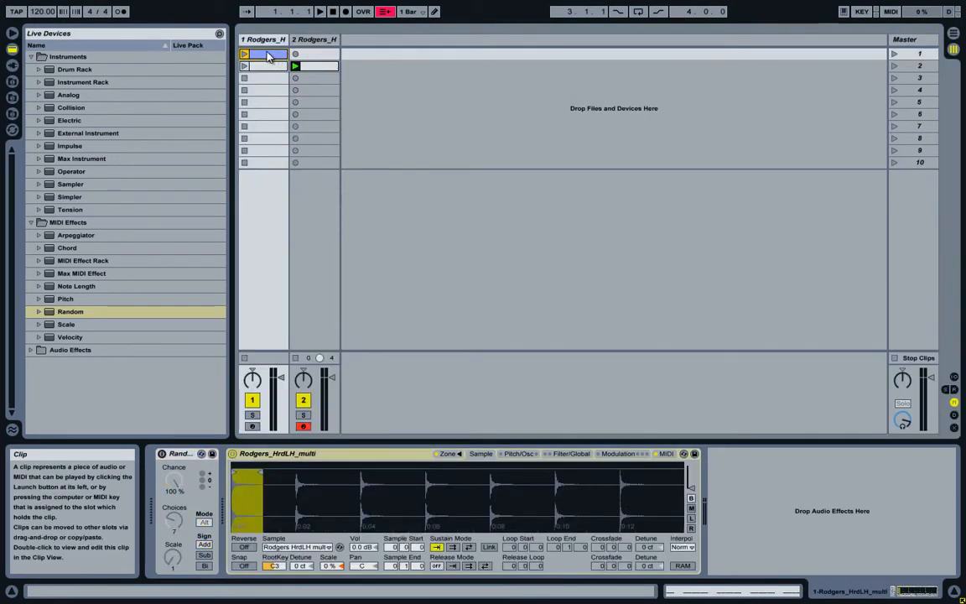
Step: Play the repeated C3 snare clip, then stop playback
{"action": "left_click", "coordinate": [315, 66]}
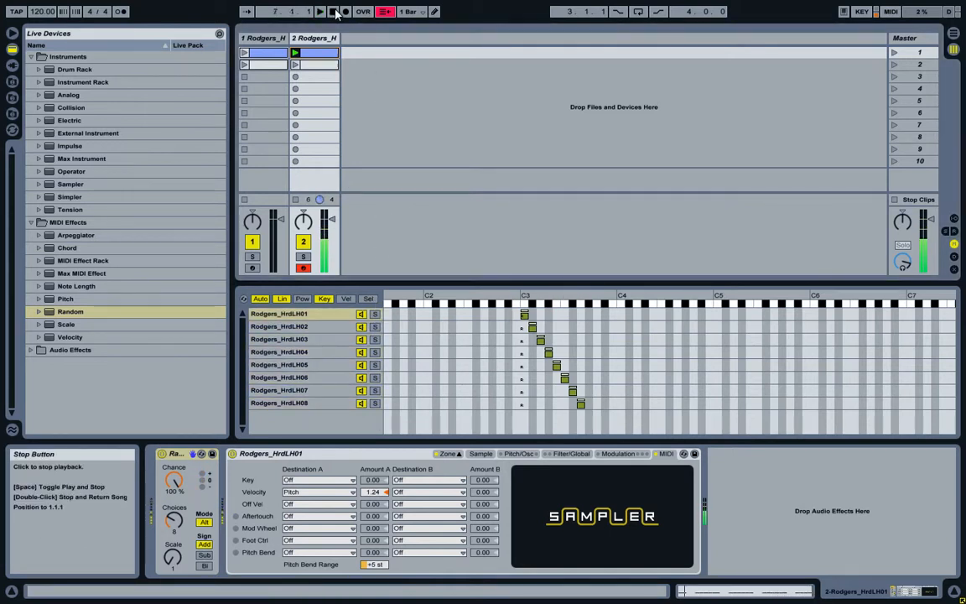
{"action": "left_click", "coordinate": [335, 10]}
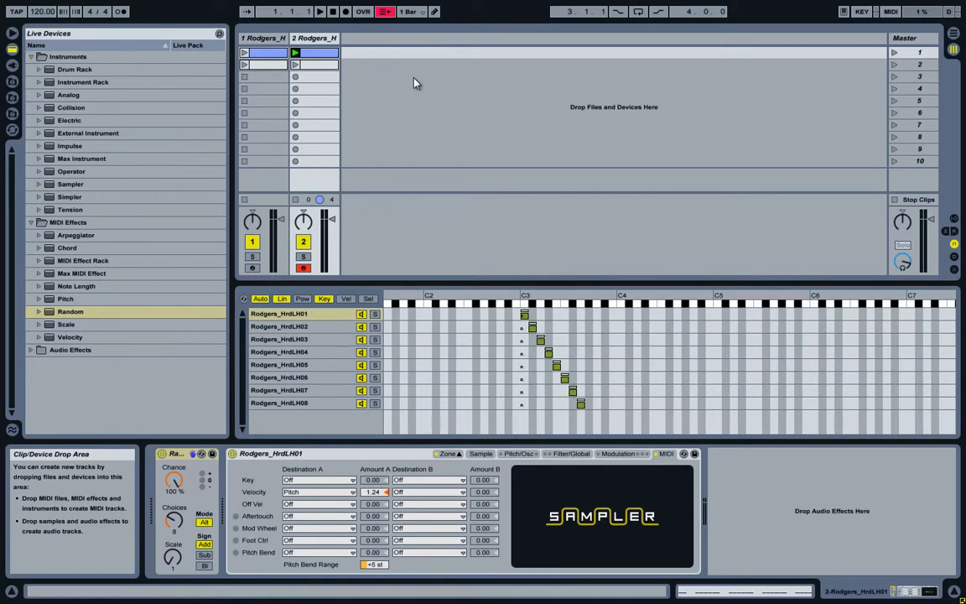